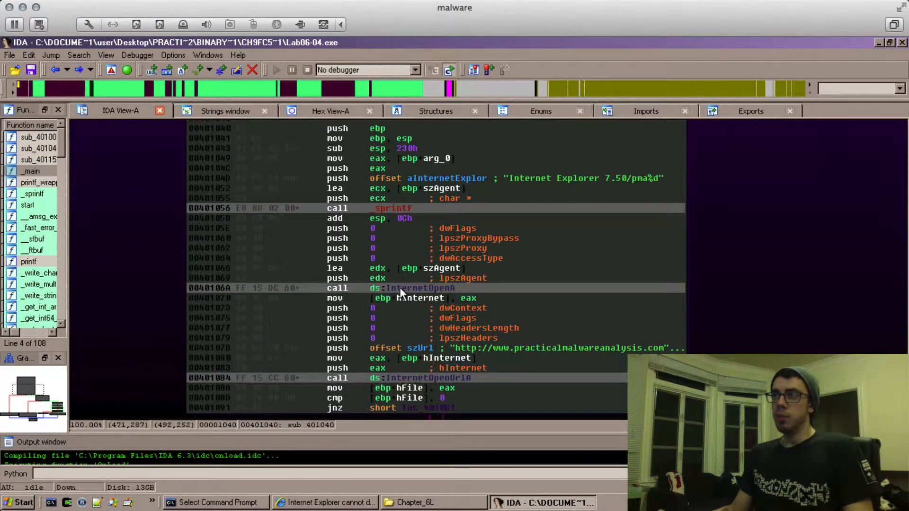
Step: Highlight the InternetOpenA and InternetOpenUrlA calls before the Buffer byte comparisons
{"action": "left_click", "coordinate": [417, 288]}
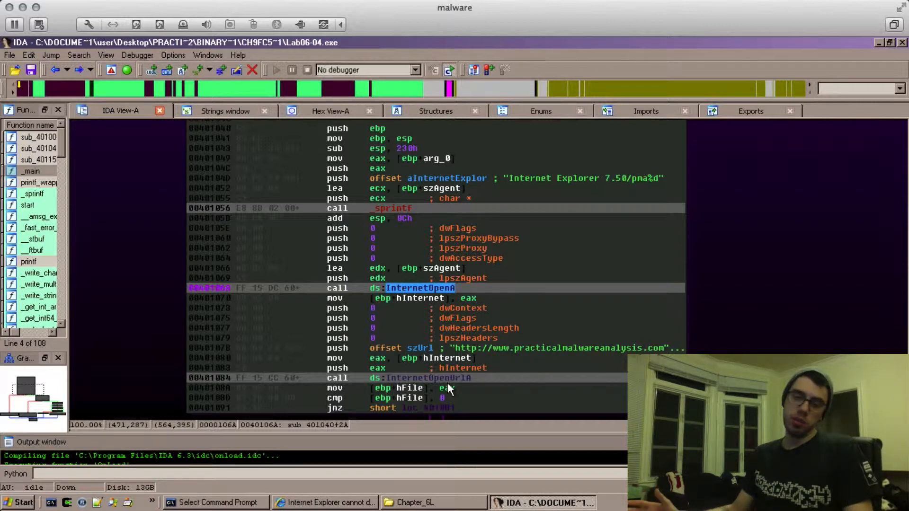
{"action": "mouse_move", "coordinate": [443, 378]}
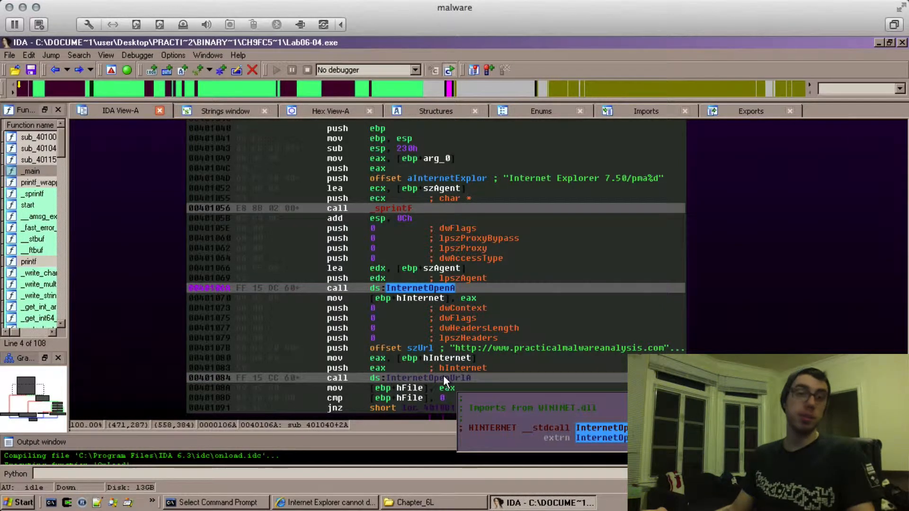
{"action": "mouse_move", "coordinate": [433, 284]}
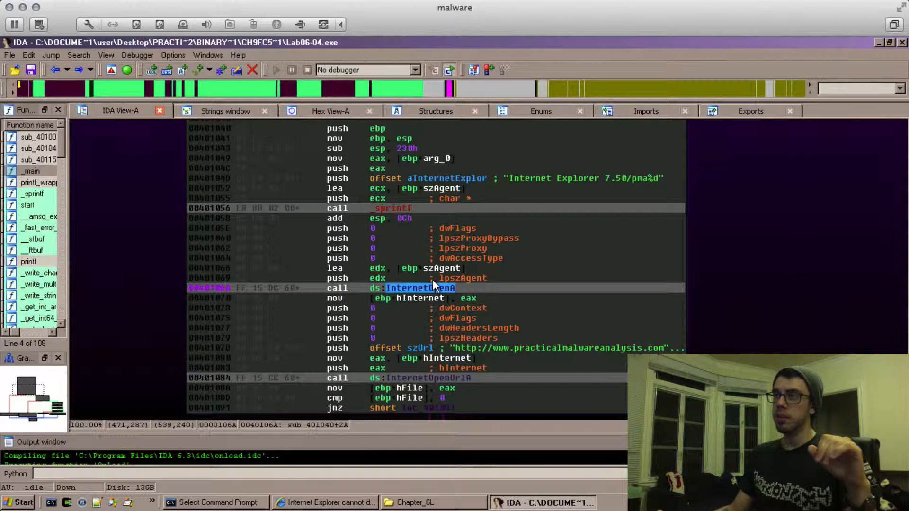
{"action": "left_click", "coordinate": [412, 378]}
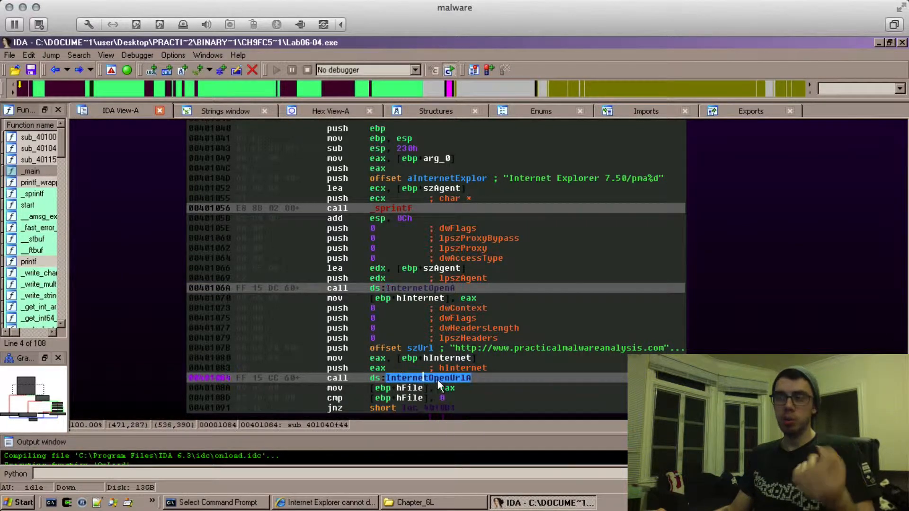
{"action": "mouse_move", "coordinate": [565, 388]}
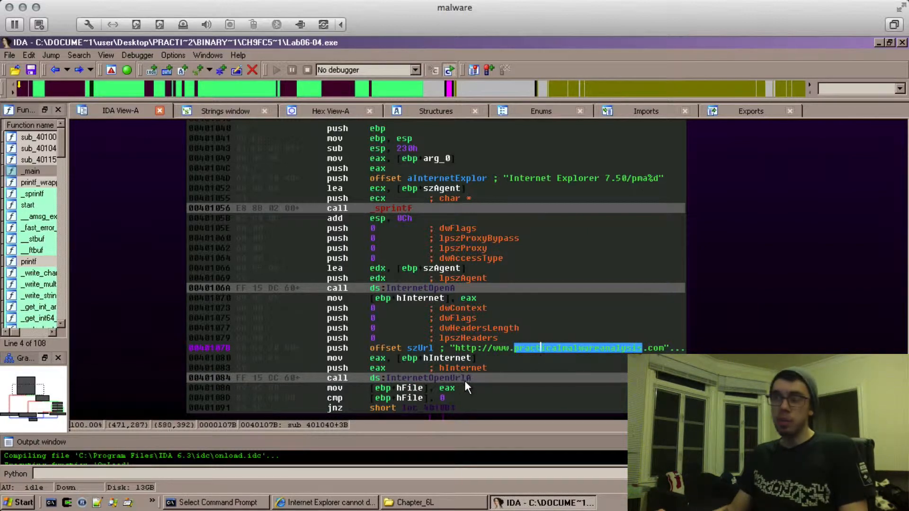
{"action": "left_click", "coordinate": [426, 377]}
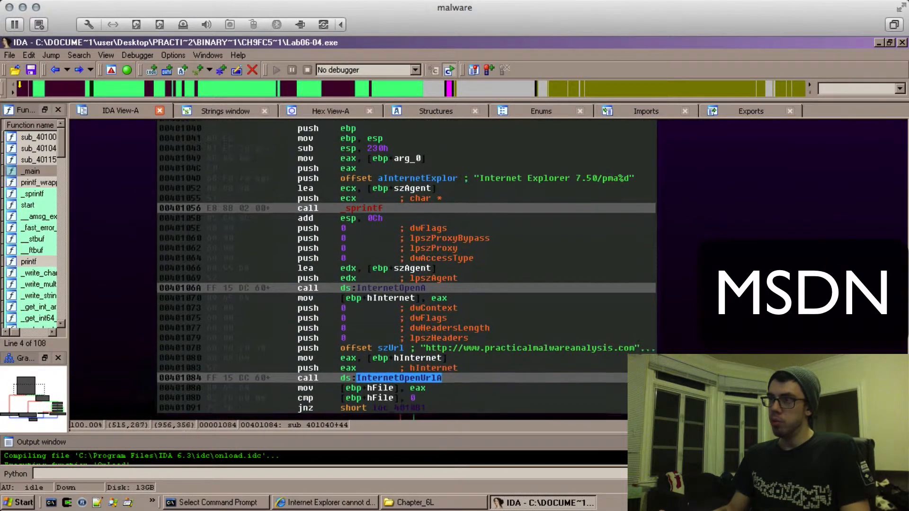
{"action": "left_click", "coordinate": [406, 378]}
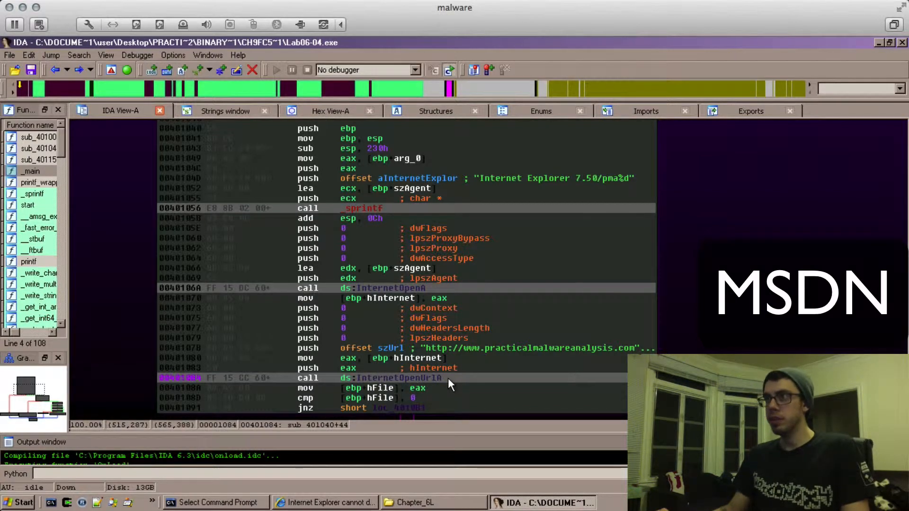
{"action": "mouse_move", "coordinate": [397, 378]}
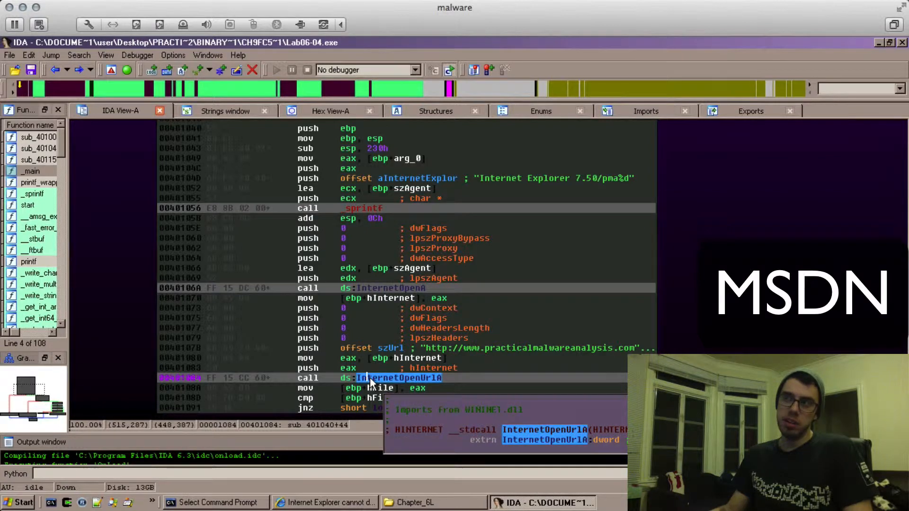
{"action": "mouse_move", "coordinate": [428, 402]}
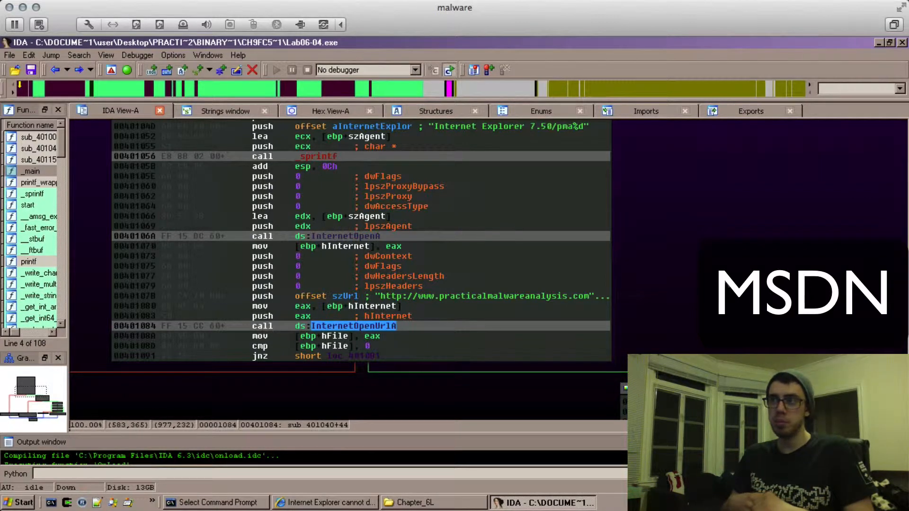
{"action": "mouse_move", "coordinate": [690, 281]}
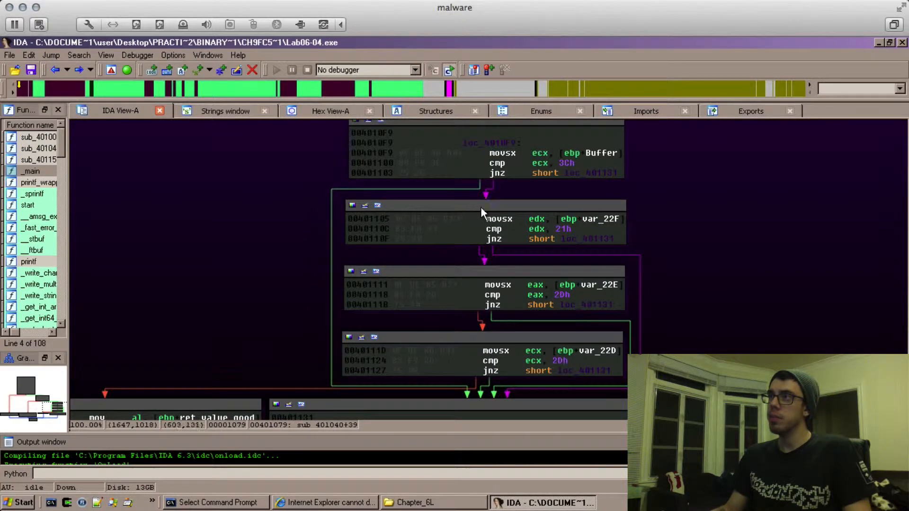
{"action": "mouse_move", "coordinate": [582, 236]}
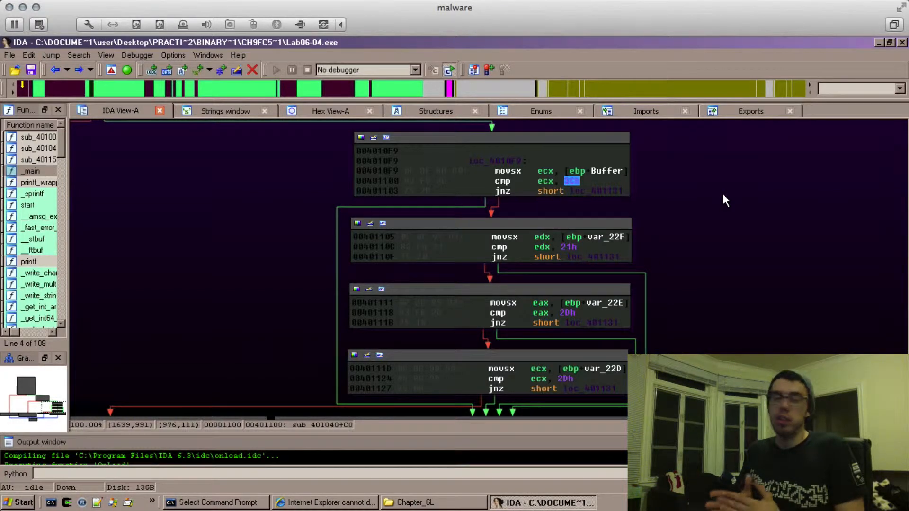
{"action": "mouse_move", "coordinate": [619, 215]}
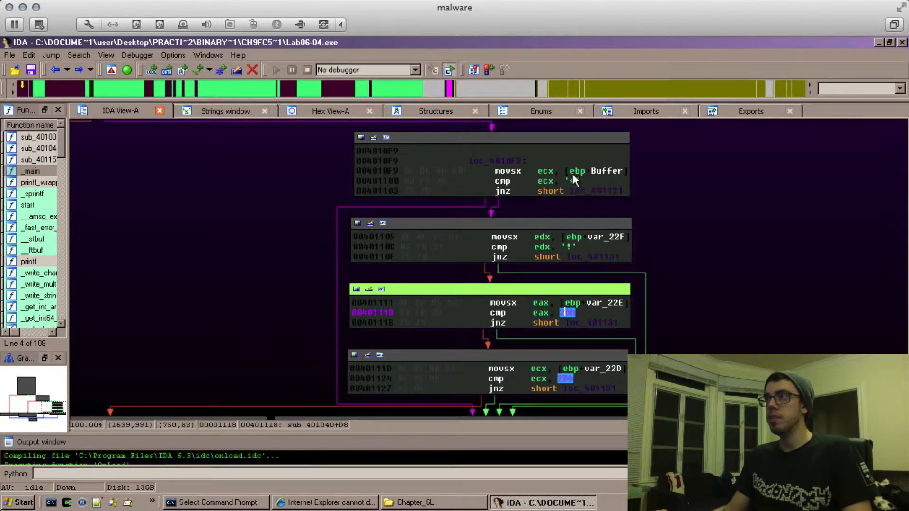
{"action": "mouse_move", "coordinate": [570, 249]}
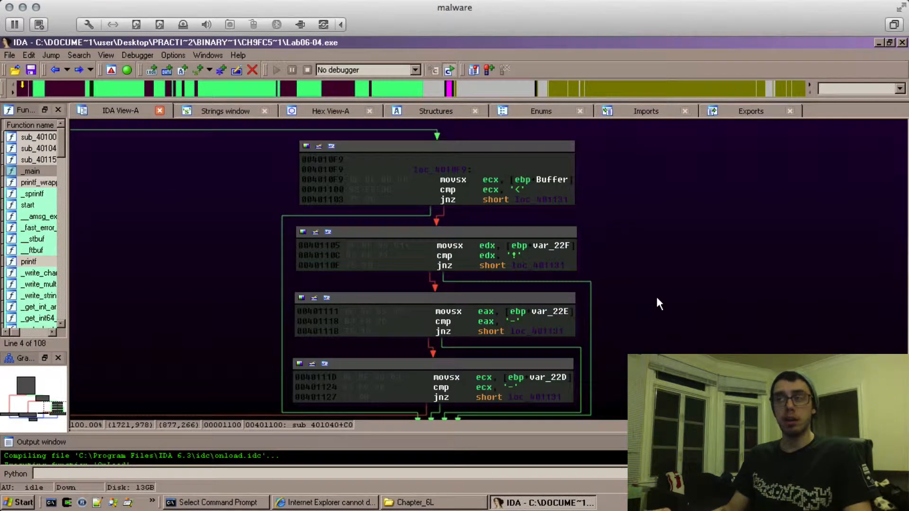
{"action": "mouse_move", "coordinate": [636, 289]}
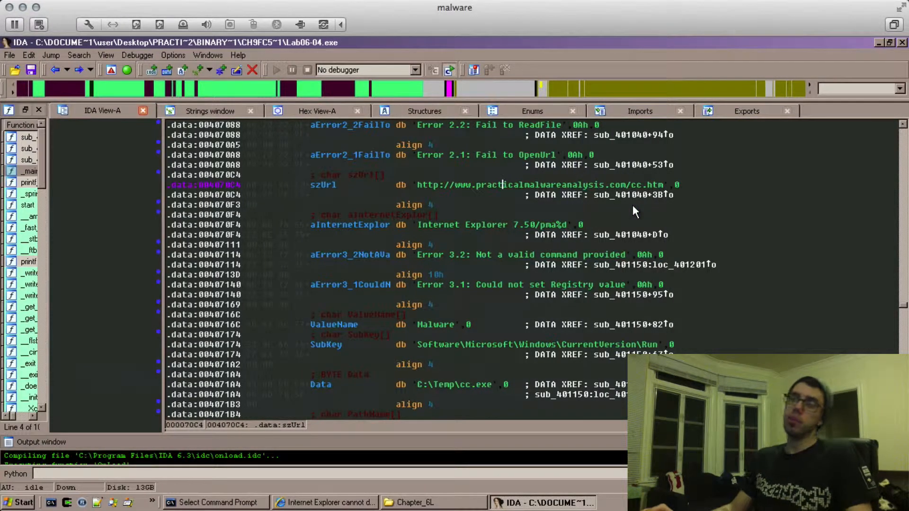
Step: Jump to the C:\Temp\cc.exe string and follow its xrefs, including jumptable case 2
{"action": "double_click", "coordinate": [443, 384]}
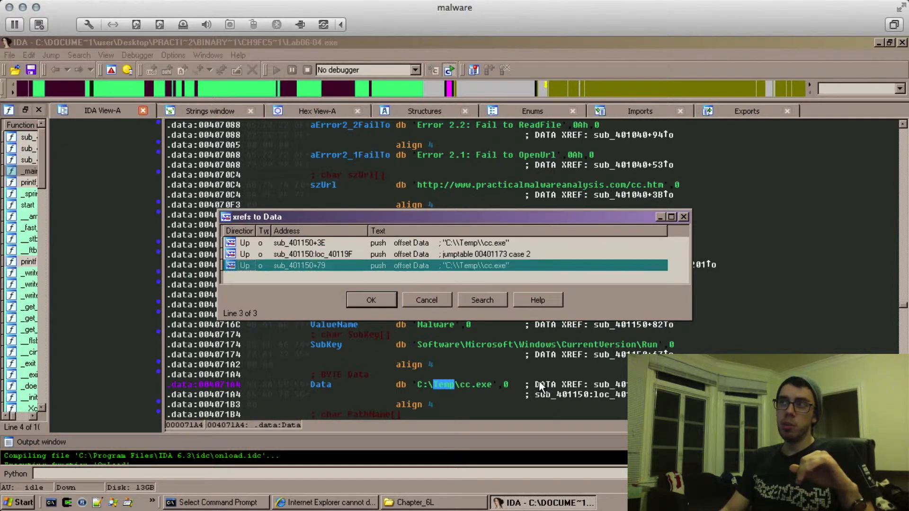
{"action": "left_click", "coordinate": [298, 242]}
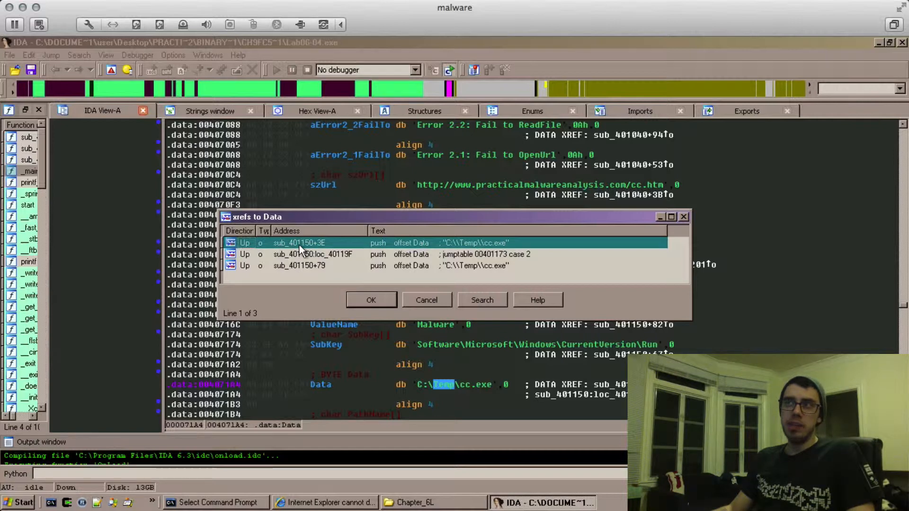
{"action": "left_click", "coordinate": [314, 254]}
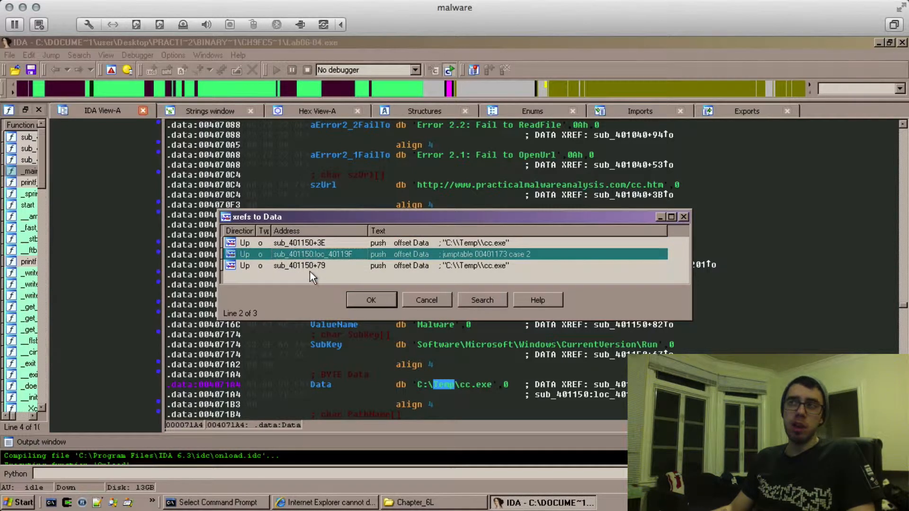
{"action": "mouse_move", "coordinate": [300, 248]}
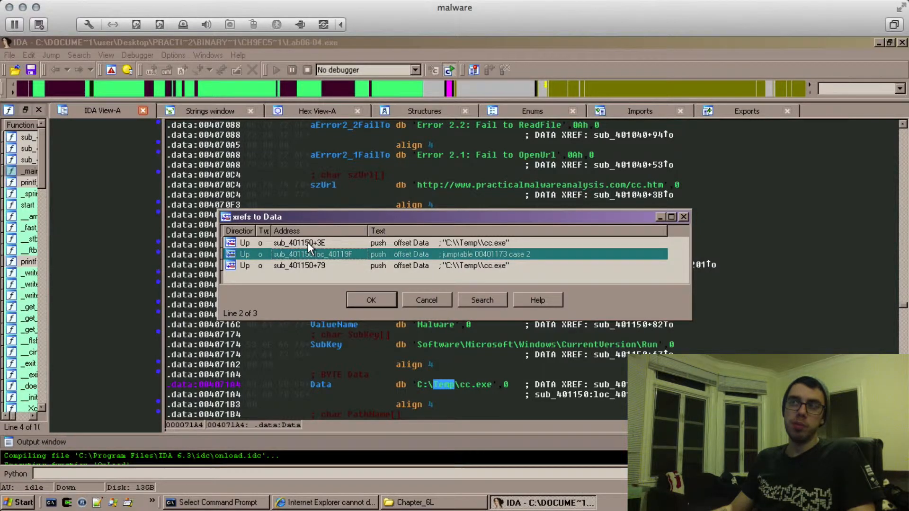
{"action": "left_click", "coordinate": [298, 243]}
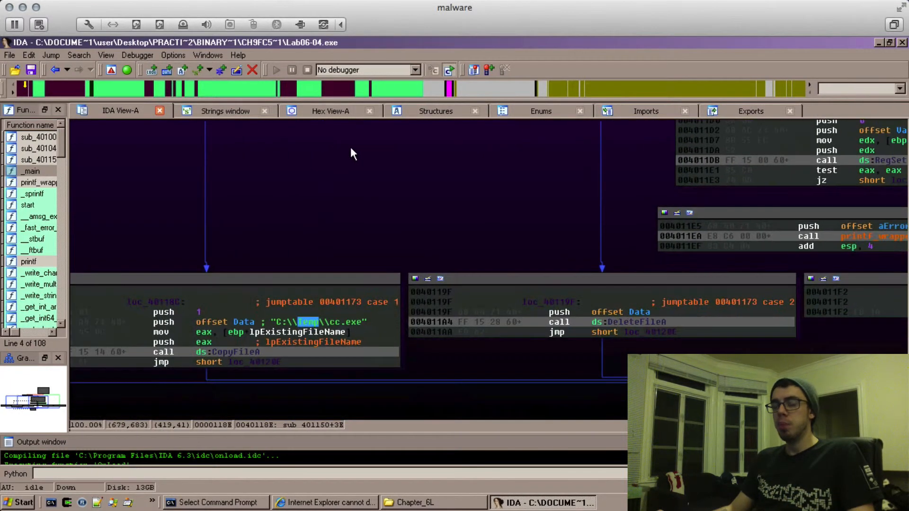
{"action": "mouse_move", "coordinate": [317, 176]}
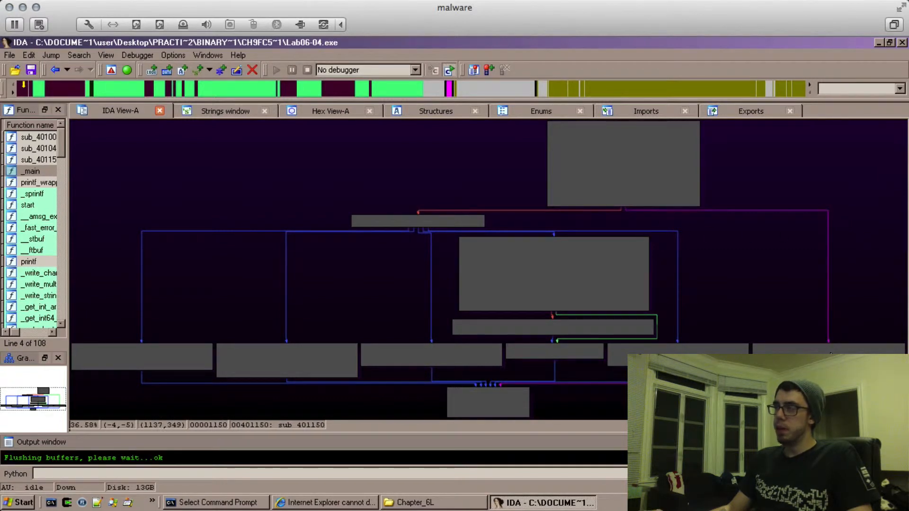
{"action": "mouse_move", "coordinate": [426, 223]}
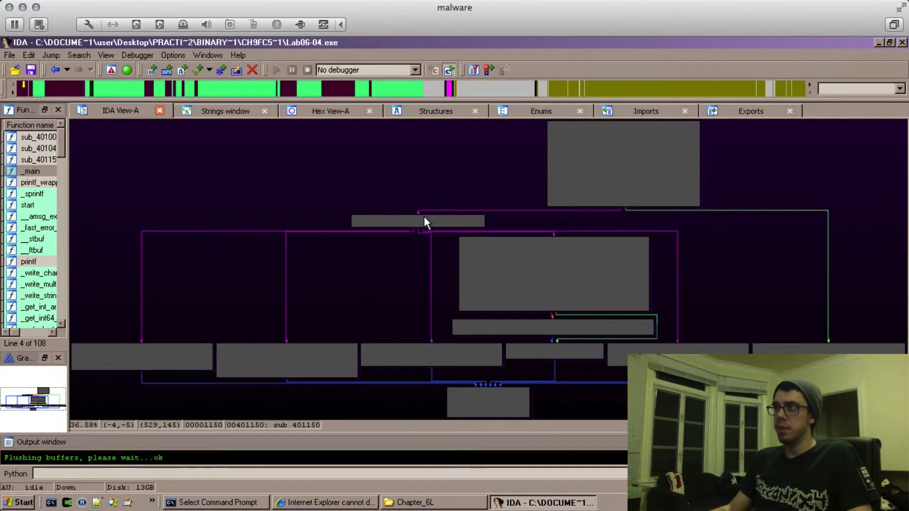
Step: Select the switch dispatch block of sub_401150 in the zoomed-out graph overview
{"action": "left_click", "coordinate": [417, 222]}
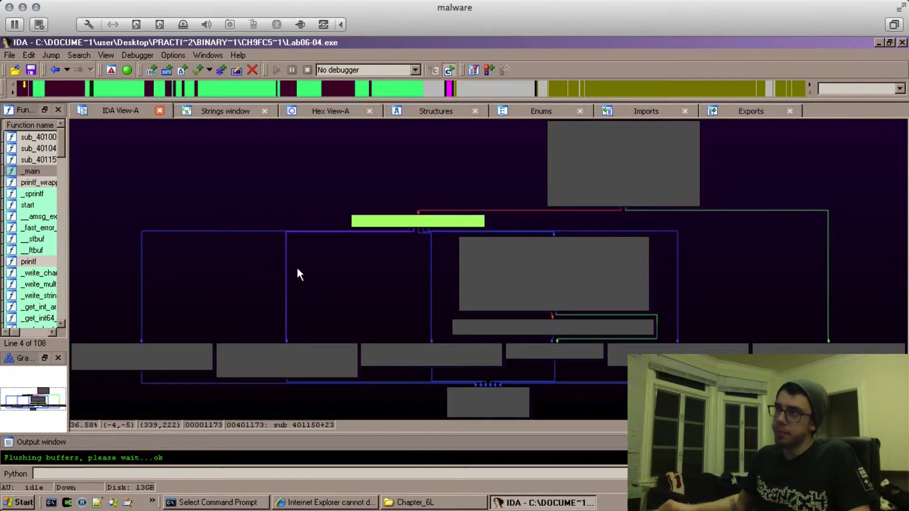
{"action": "mouse_move", "coordinate": [237, 264]}
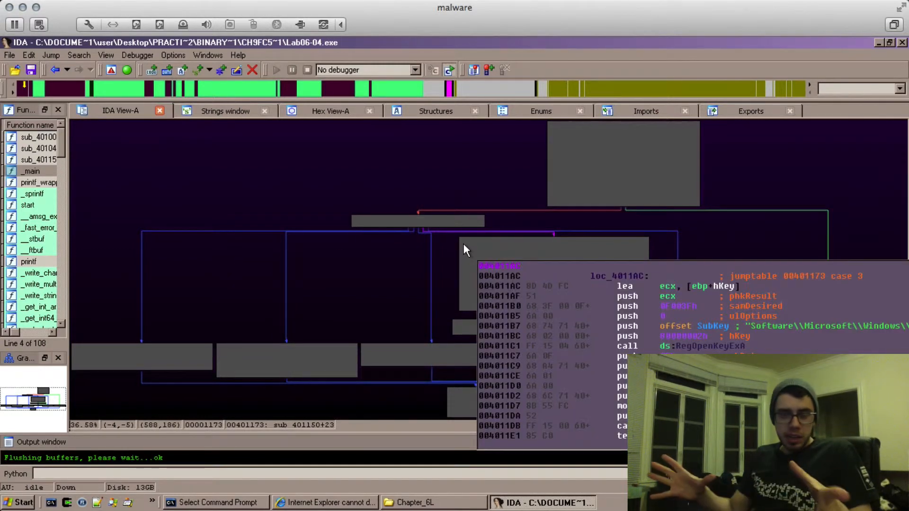
{"action": "mouse_move", "coordinate": [377, 277]}
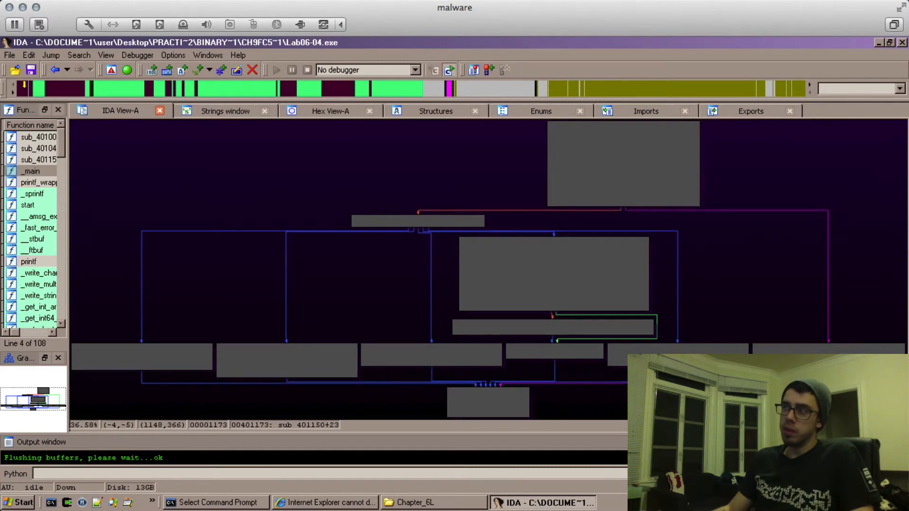
{"action": "mouse_move", "coordinate": [464, 225]}
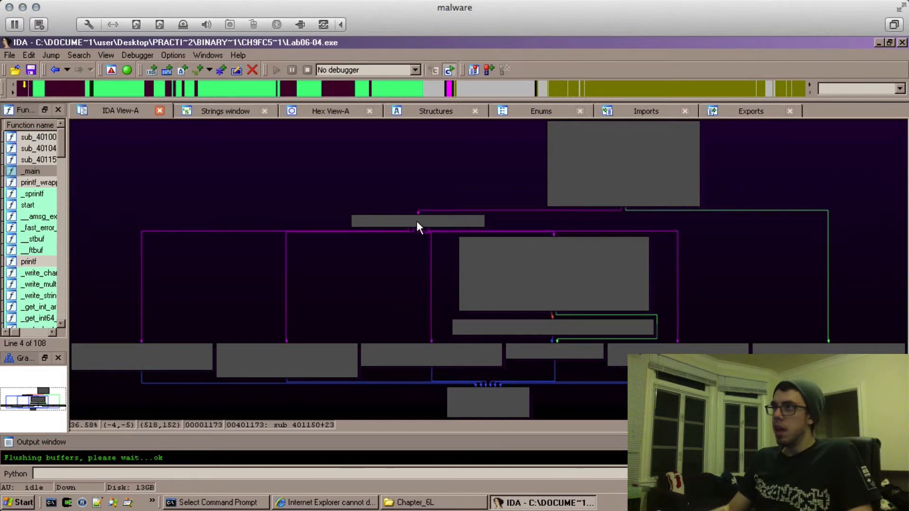
{"action": "left_click", "coordinate": [418, 221]}
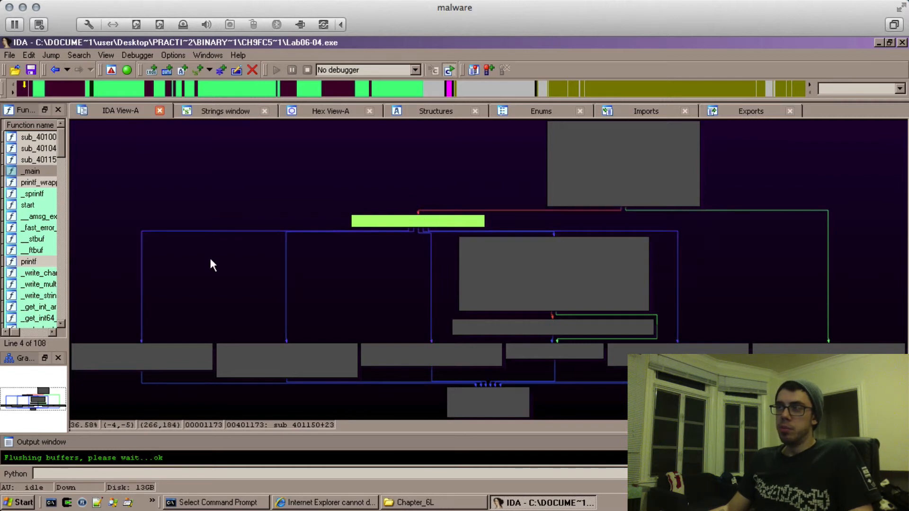
{"action": "mouse_move", "coordinate": [555, 355]}
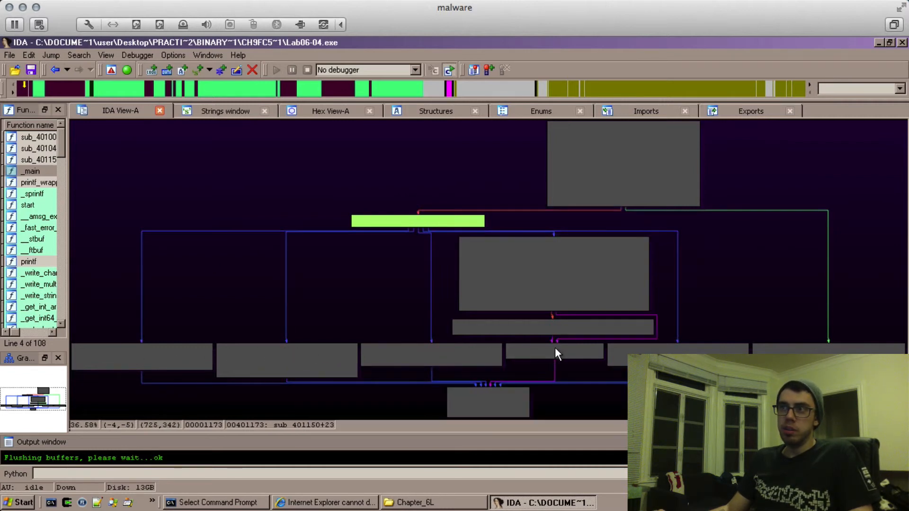